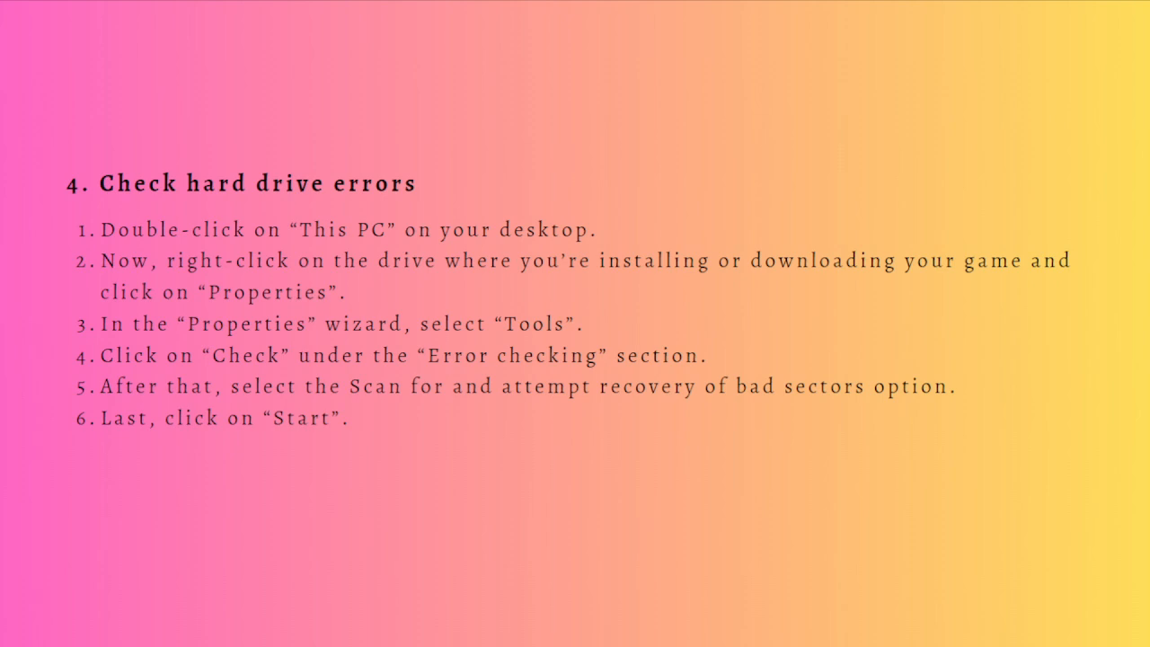
mouse_move(357, 363)
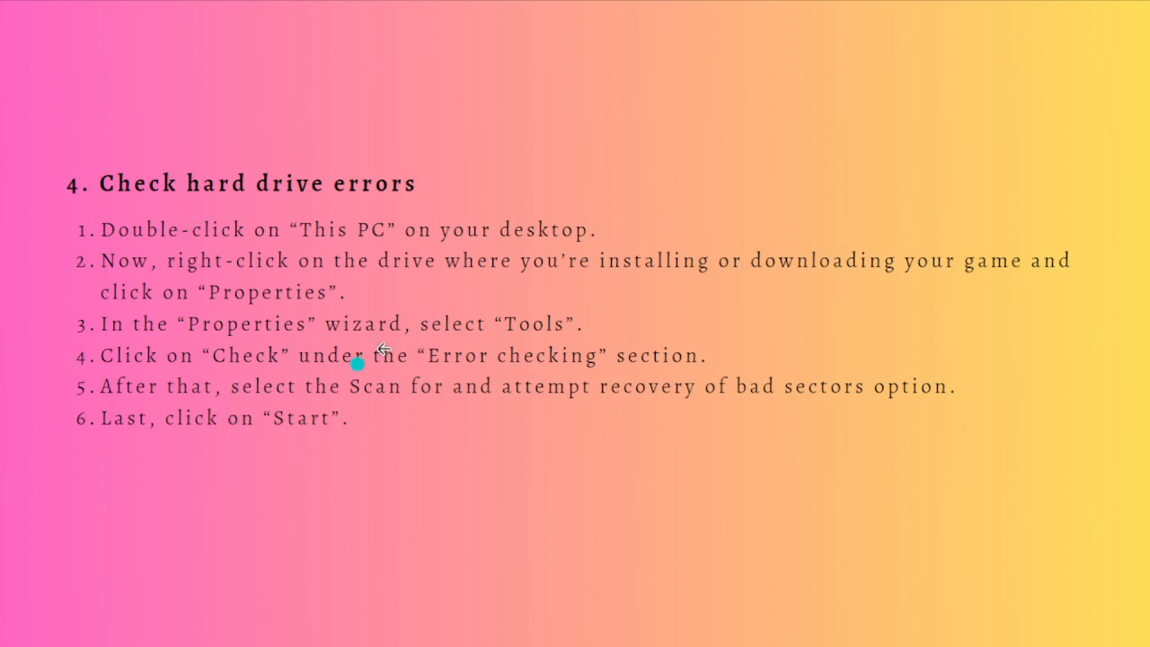
mouse_move(202, 325)
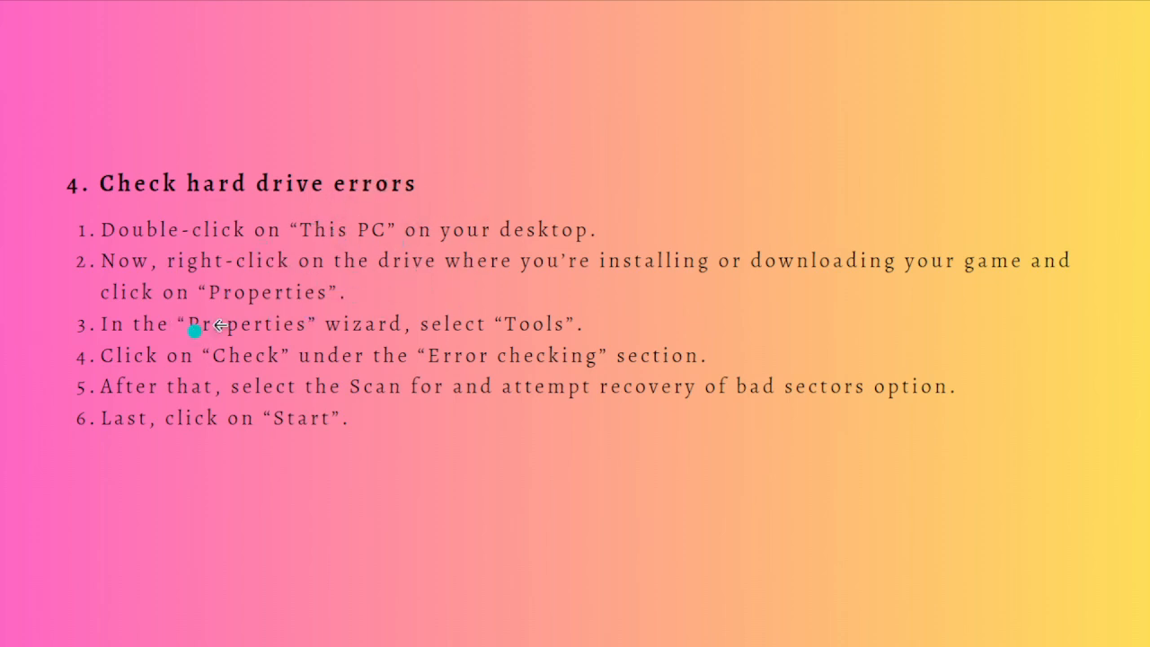
mouse_move(315, 292)
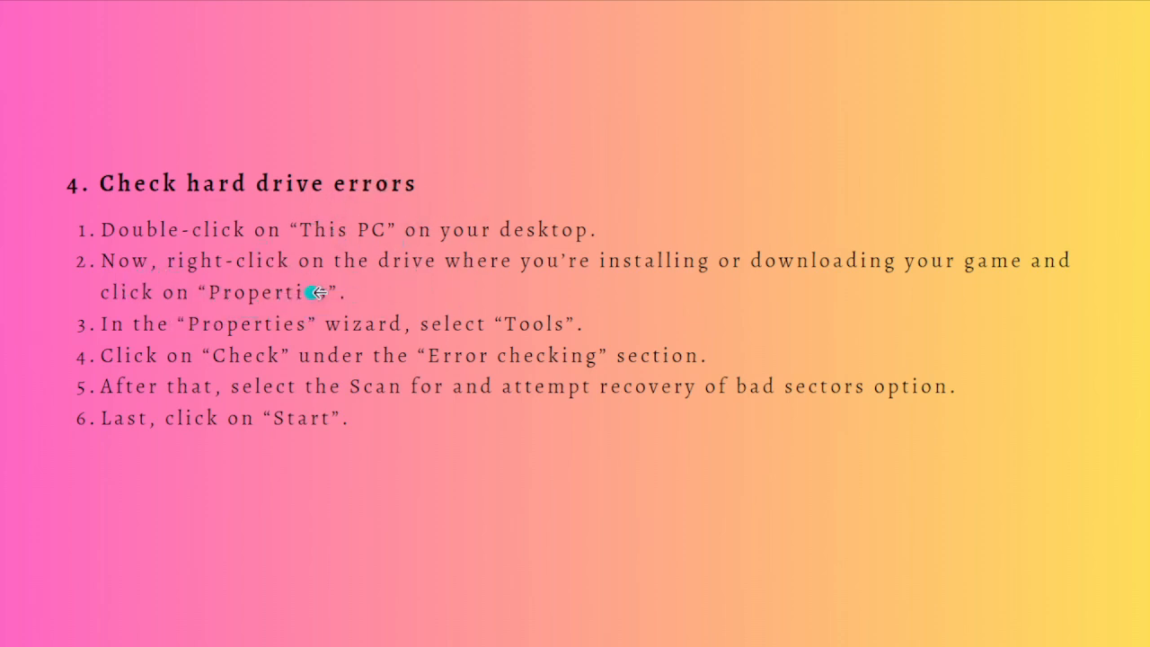
mouse_move(597, 284)
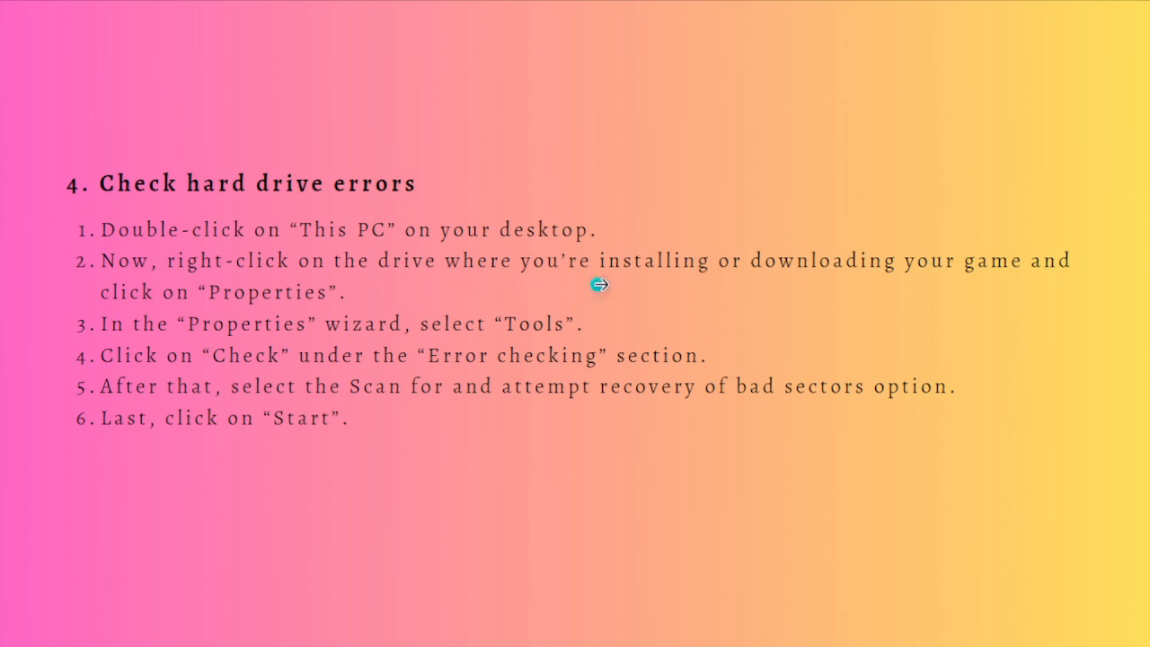
mouse_move(633, 298)
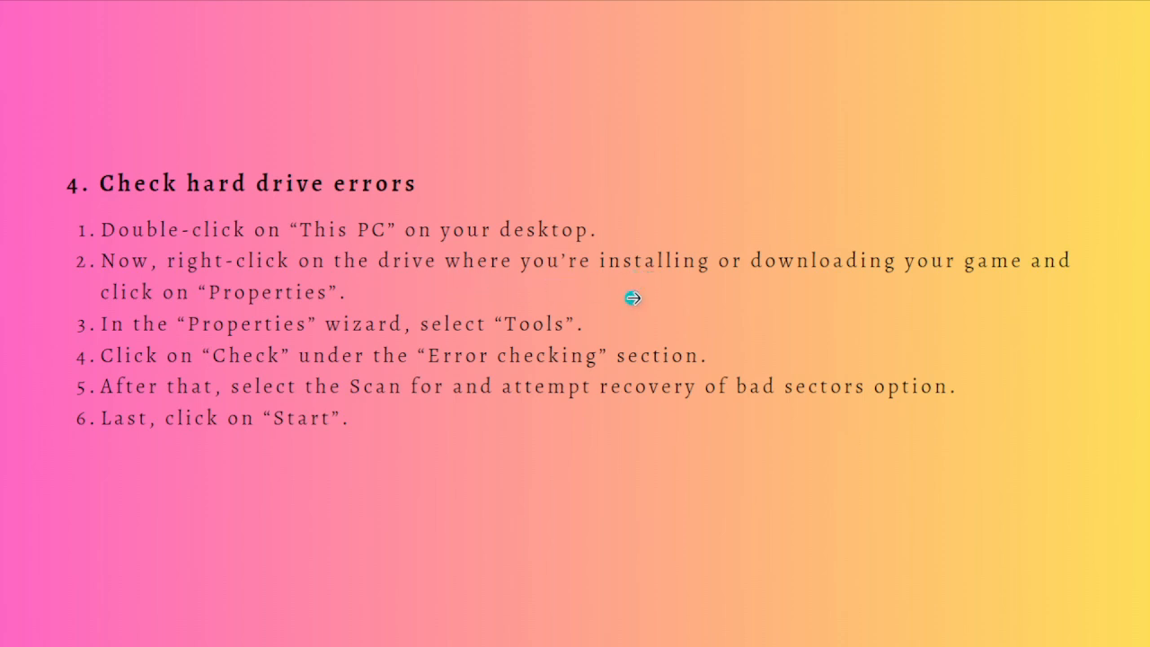
mouse_move(615, 363)
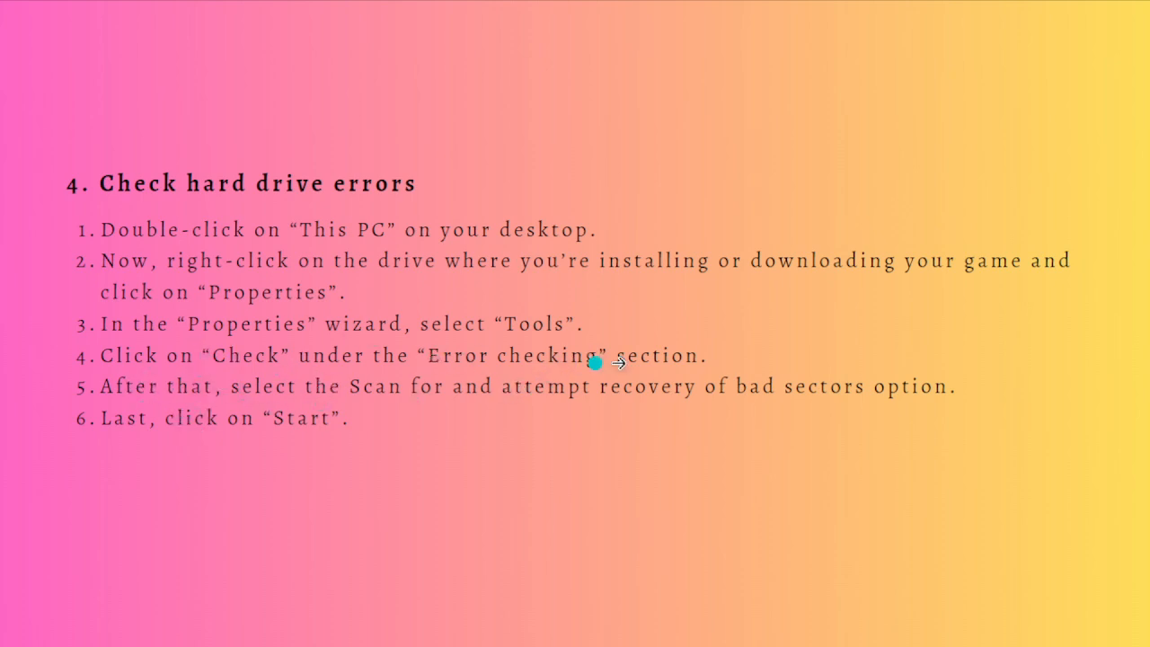
mouse_move(712, 492)
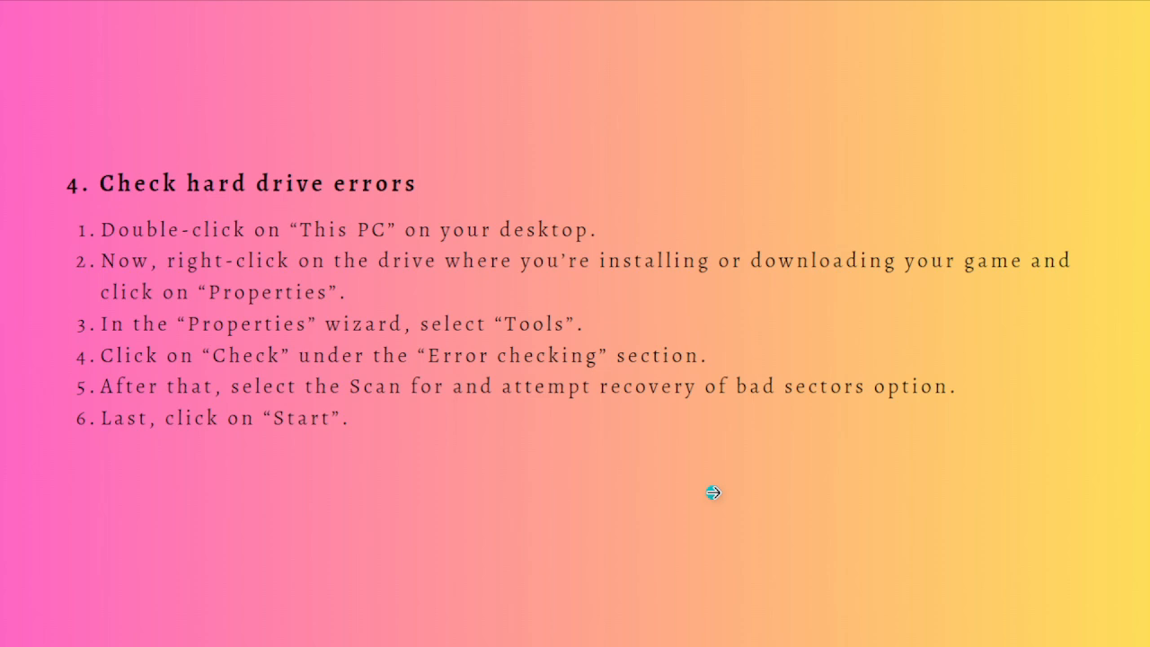